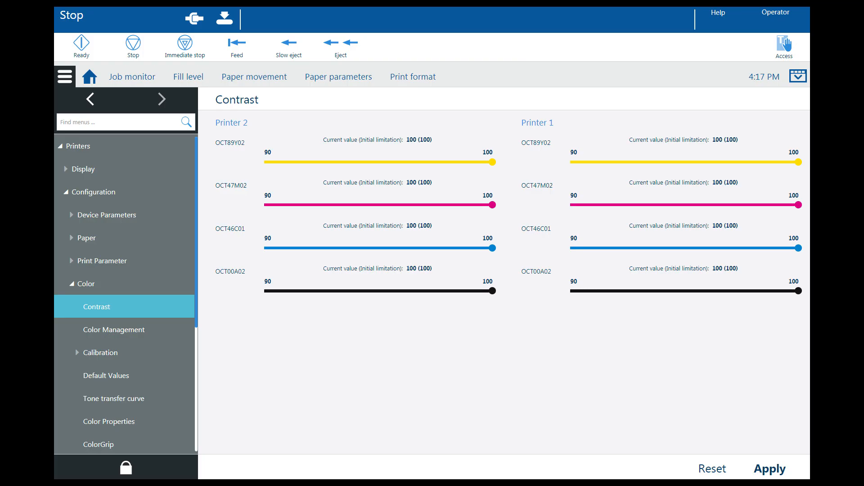
Show the Color Properties table listing ink colors, order numbers and mark suitability
{"action": "left_click", "coordinate": [109, 421]}
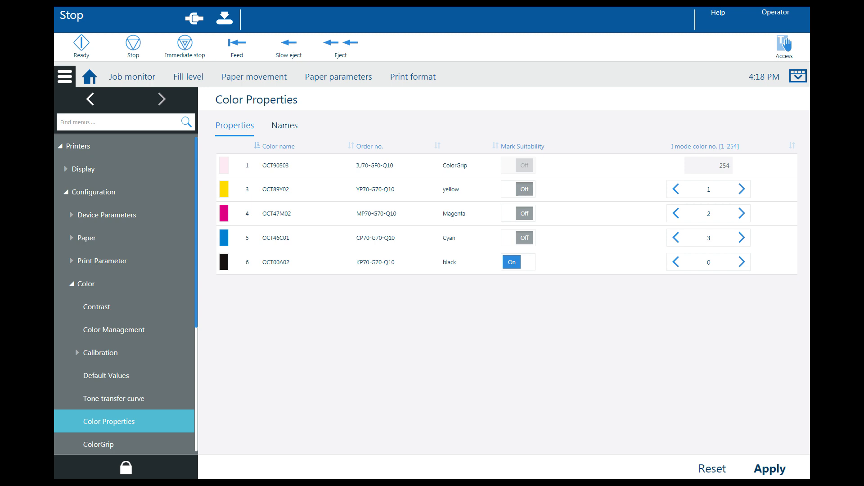